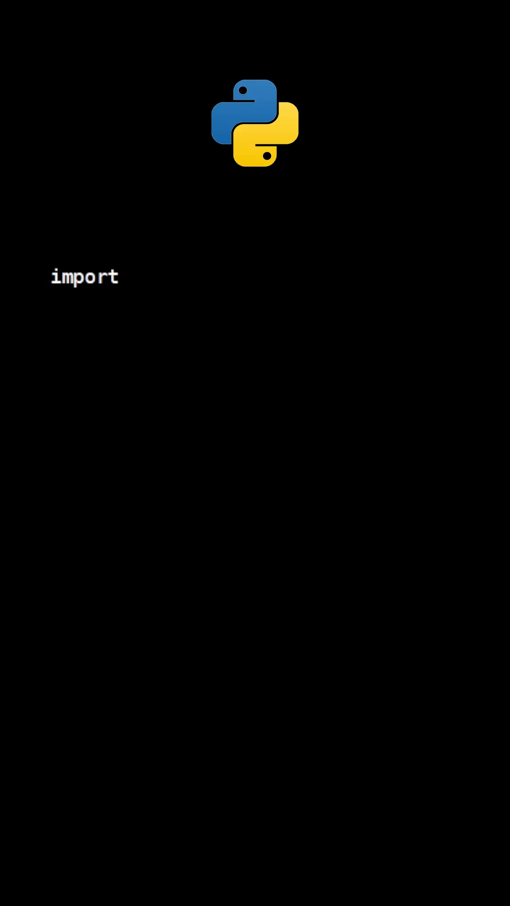
text(pymupdf)
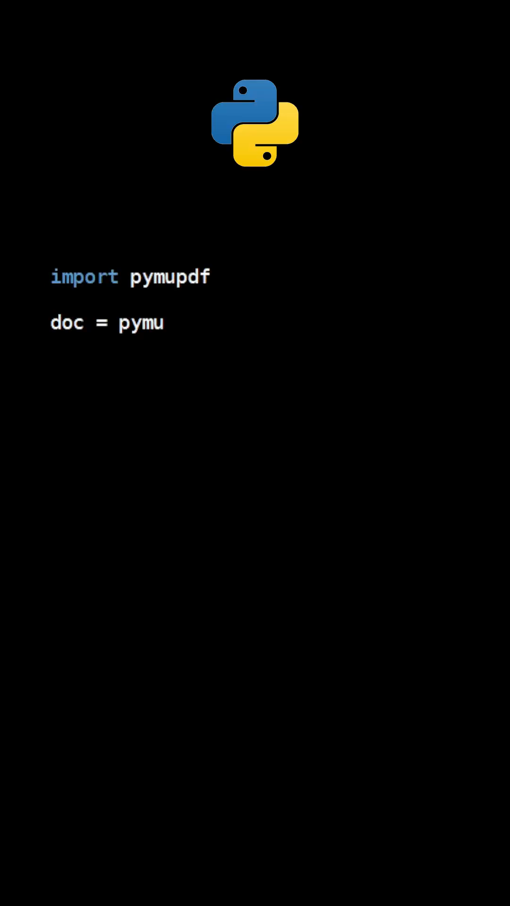
text(pdf.open("document.)
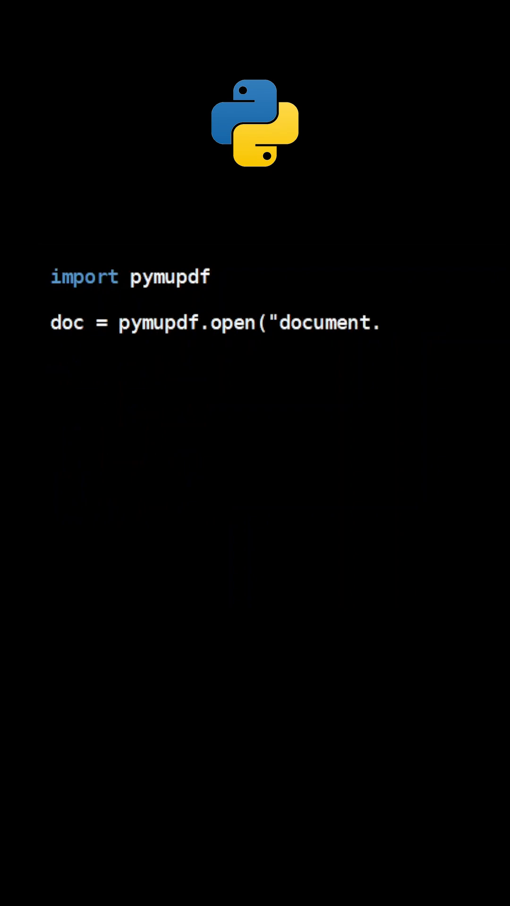
text(pdf"))
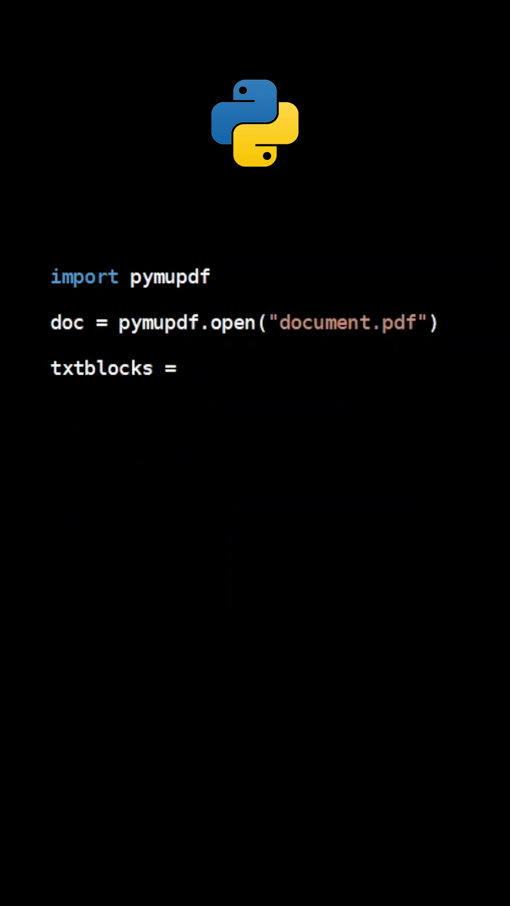
text(0)
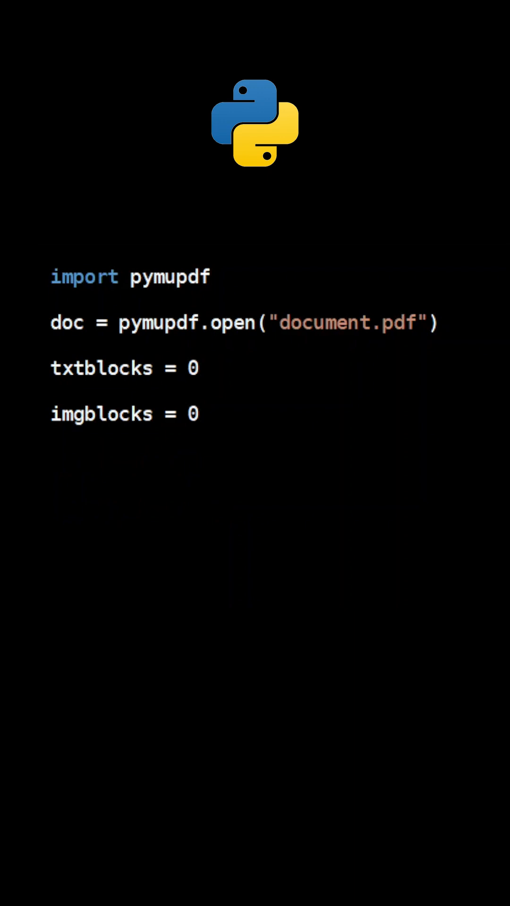
text(docfonts = [])
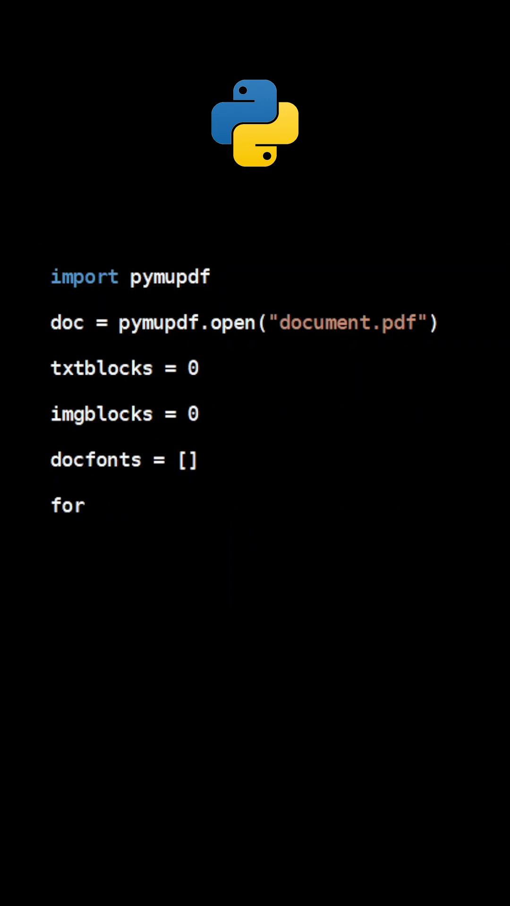
text(page in doc:)
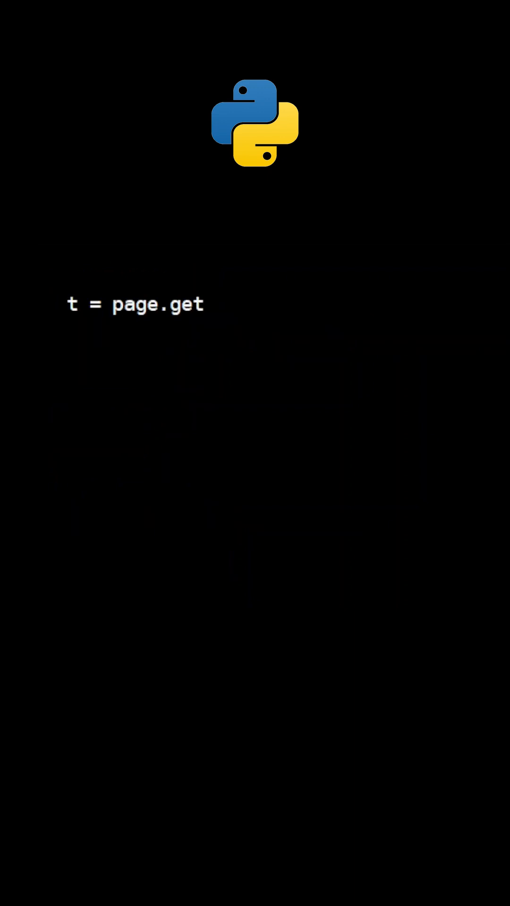
text(_text("dict"))
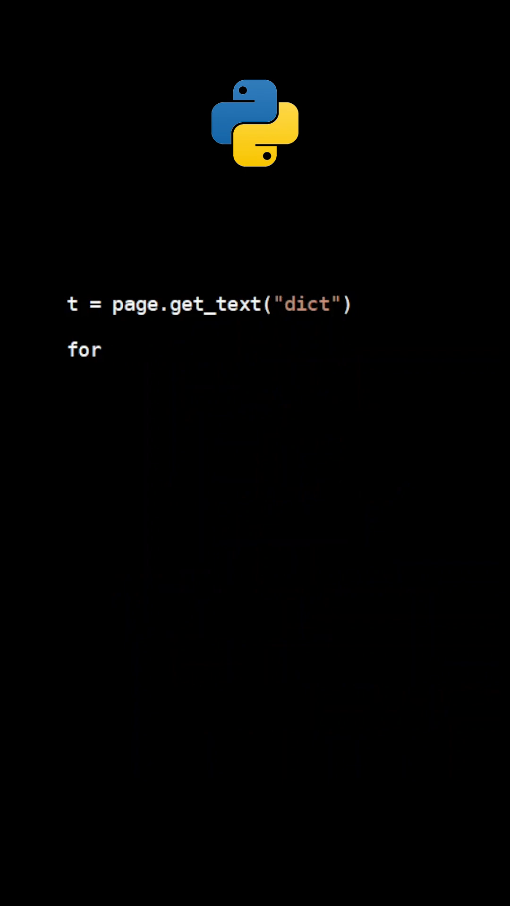
text(b in t['blocks']:)
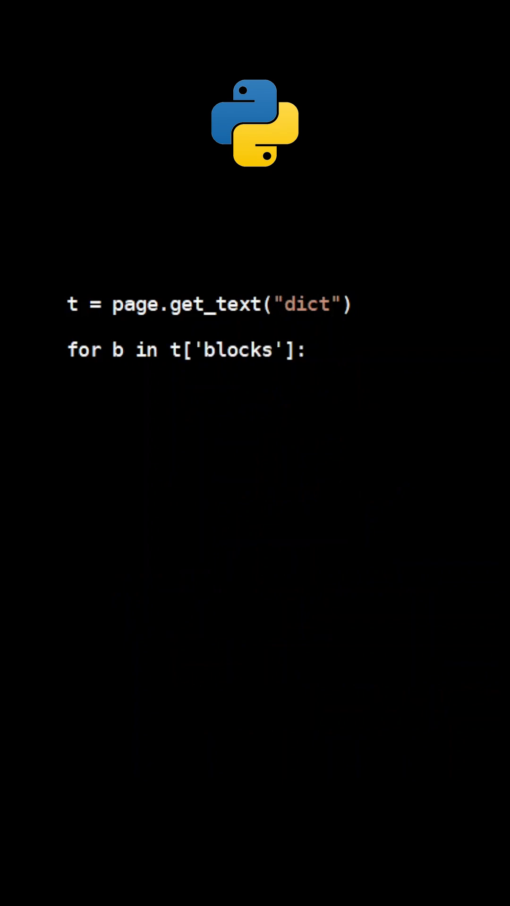
text(if(b['type'])
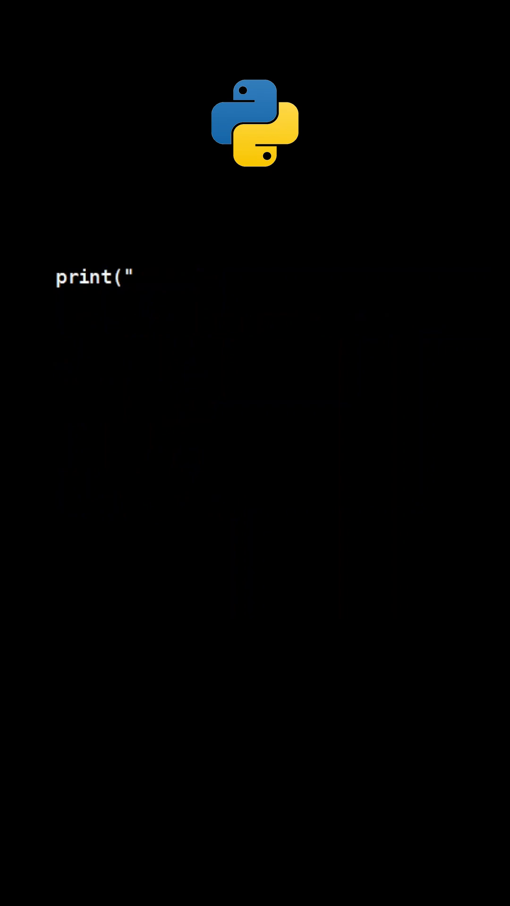
text(Text blocks:",txtblocks))
text(print(f)
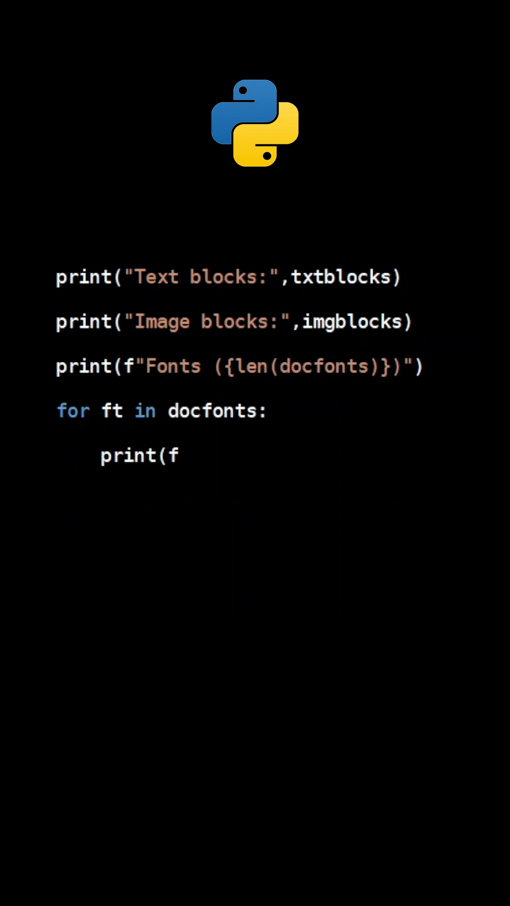
text(t))
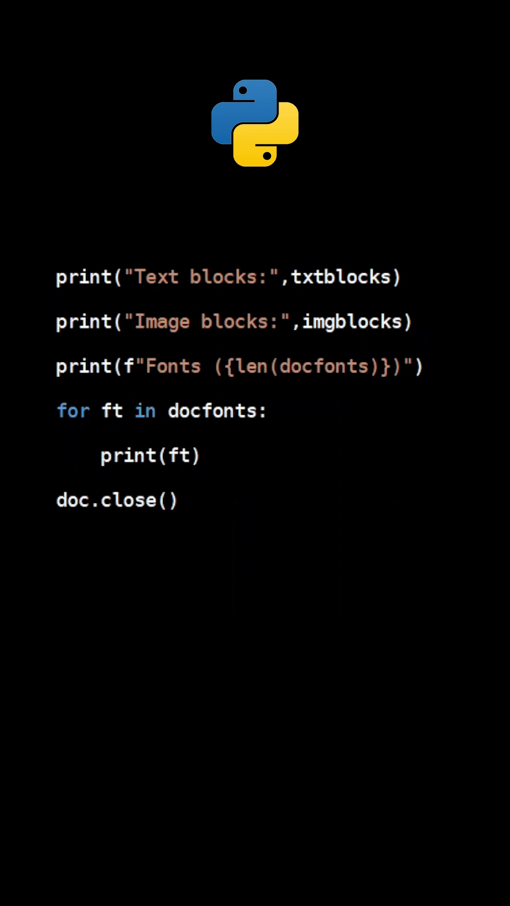